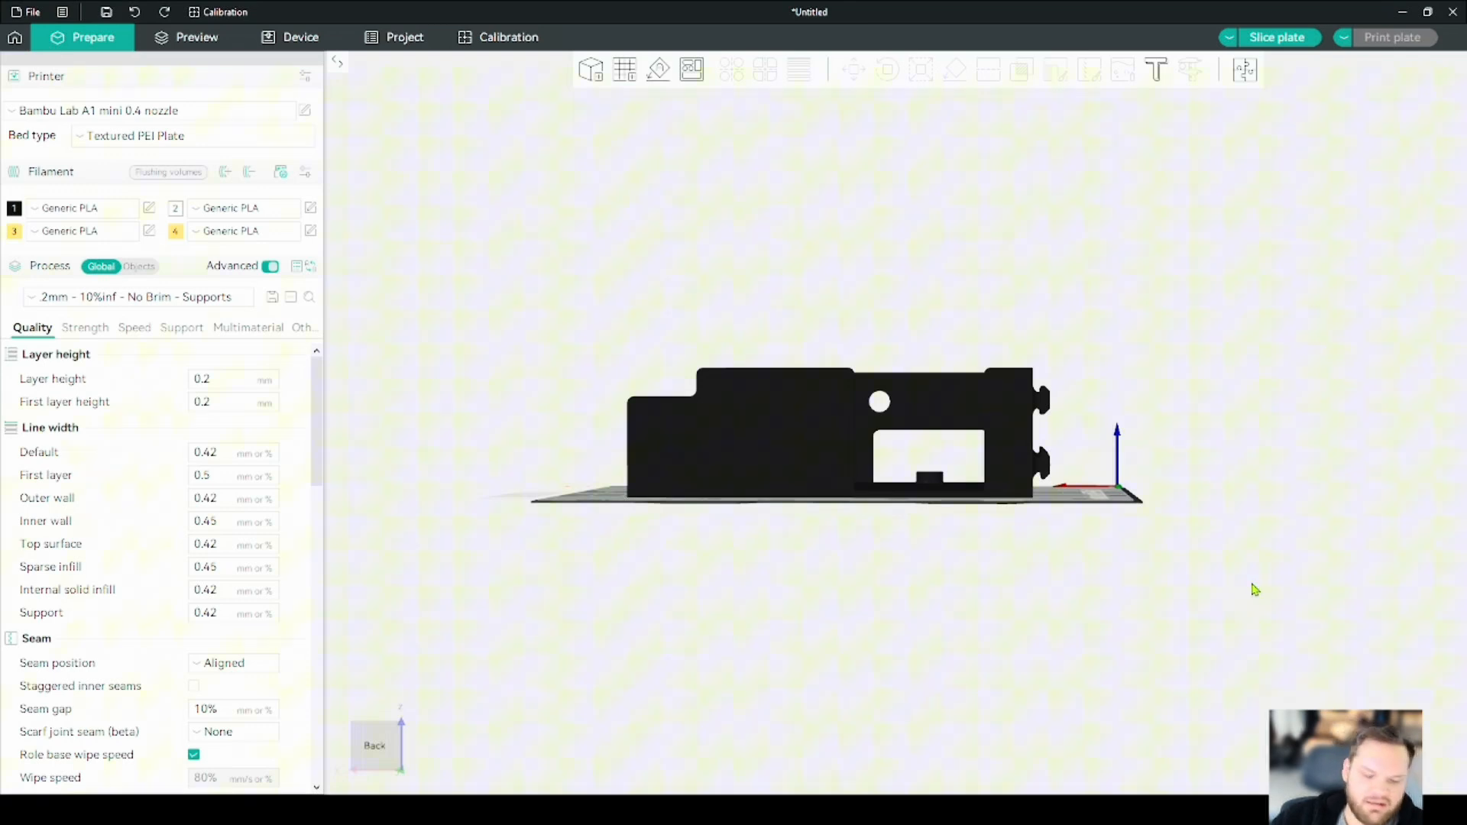
pyautogui.moveTo(1109, 618)
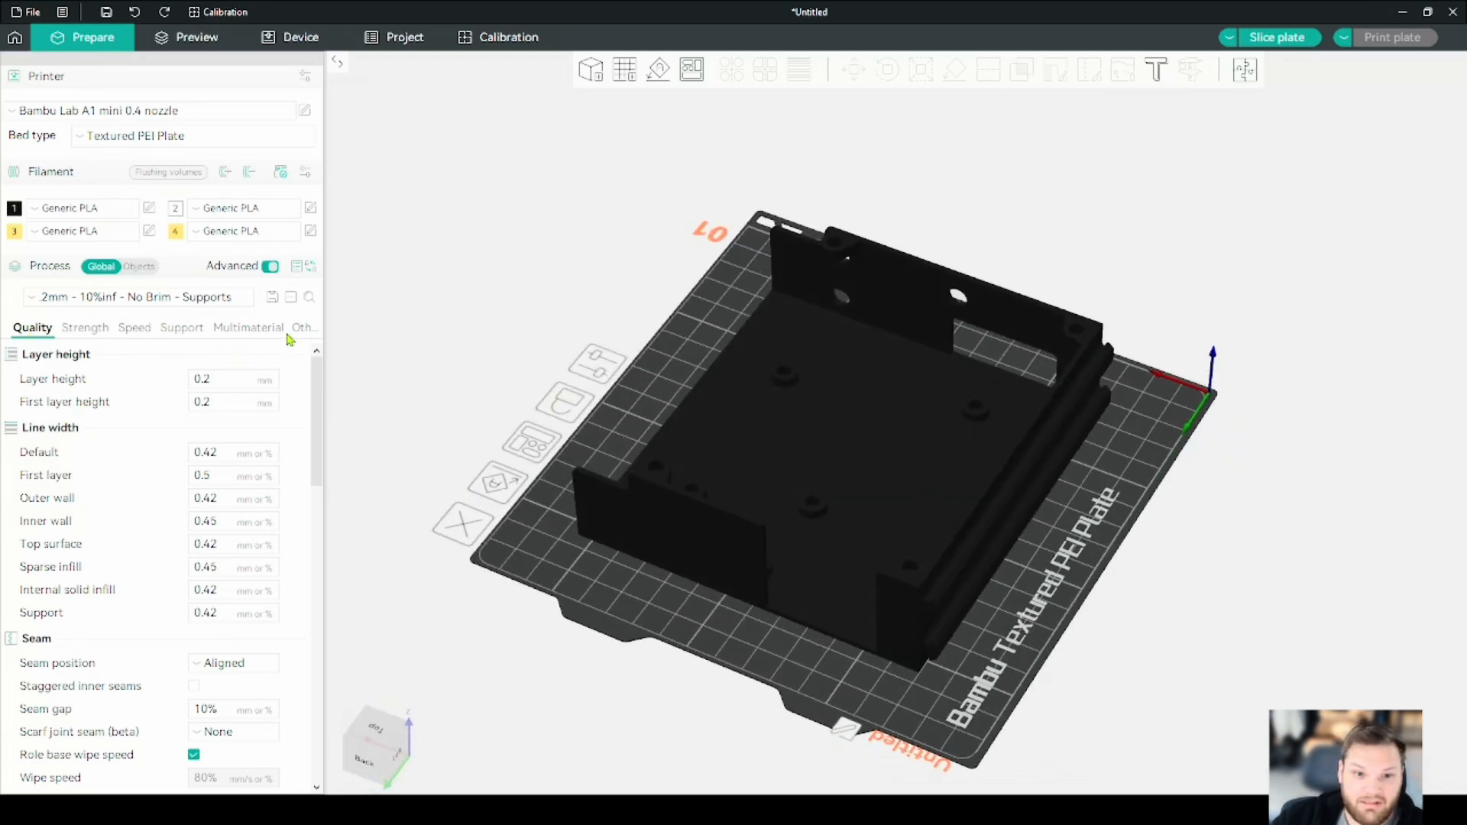
# - Show the Support settings for the enclosure's print process
pyautogui.click(180, 328)
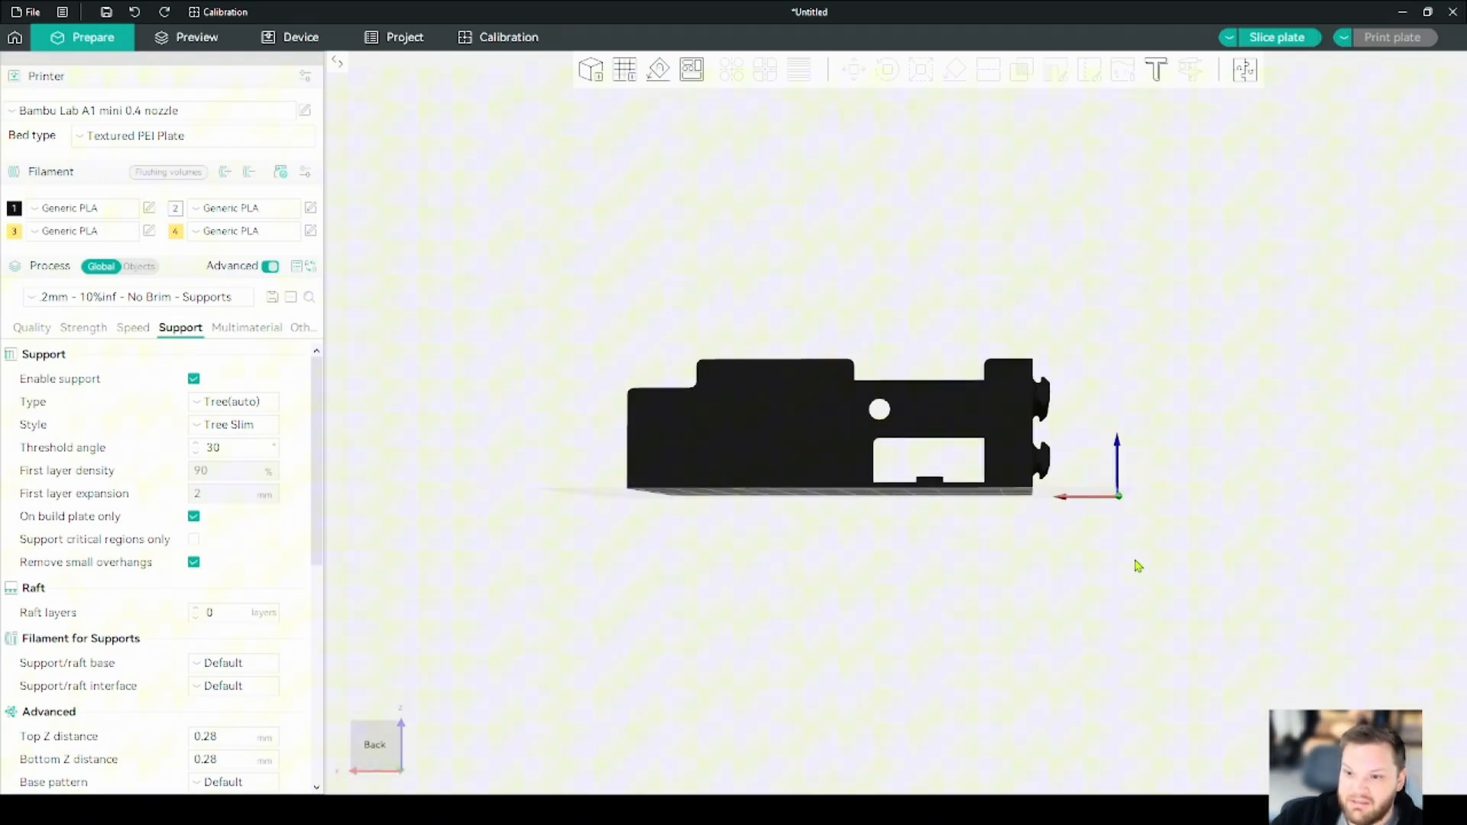
pyautogui.click(233, 401)
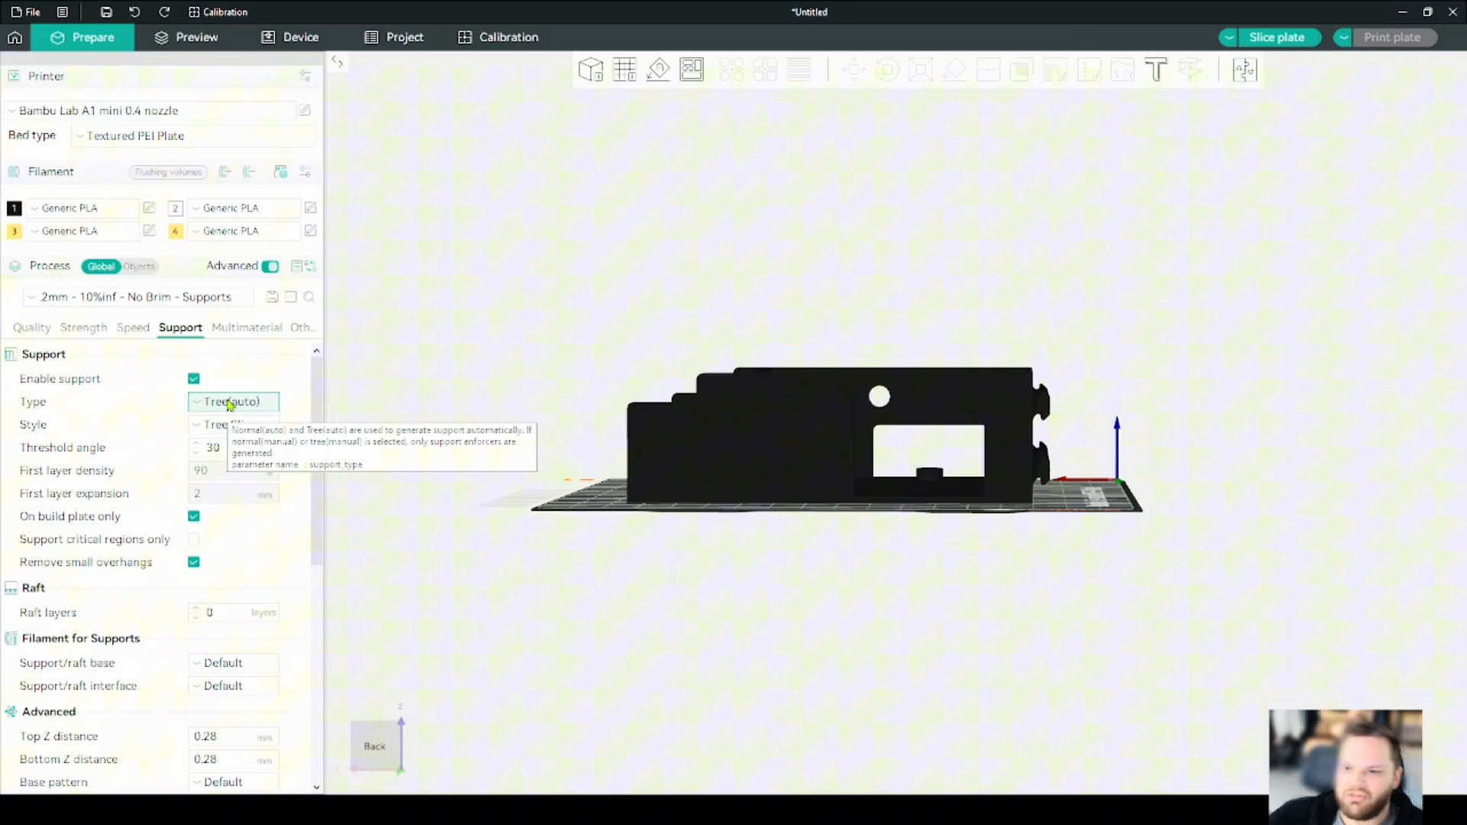
pyautogui.moveTo(229, 403)
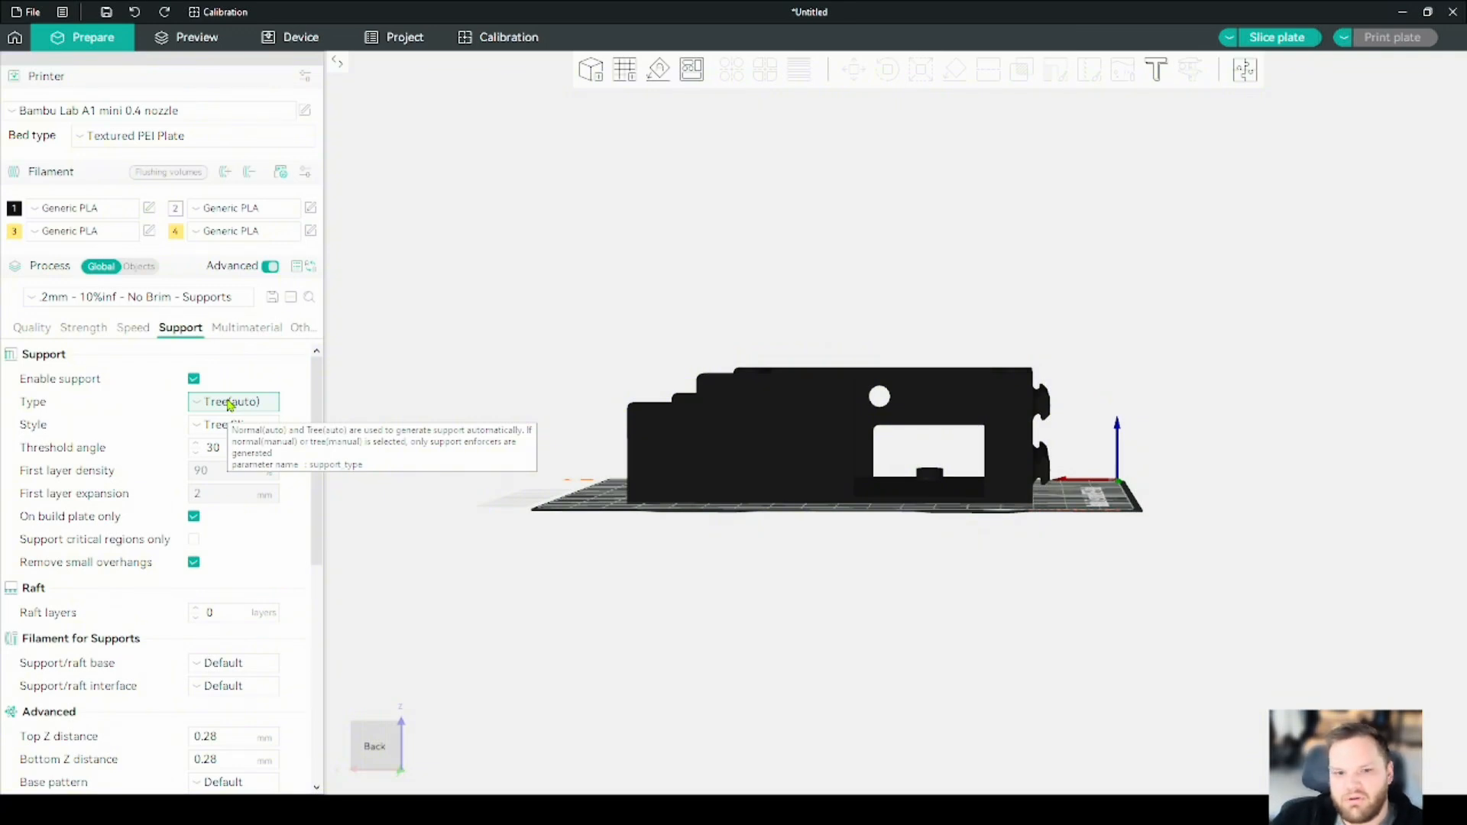
pyautogui.moveTo(193, 517)
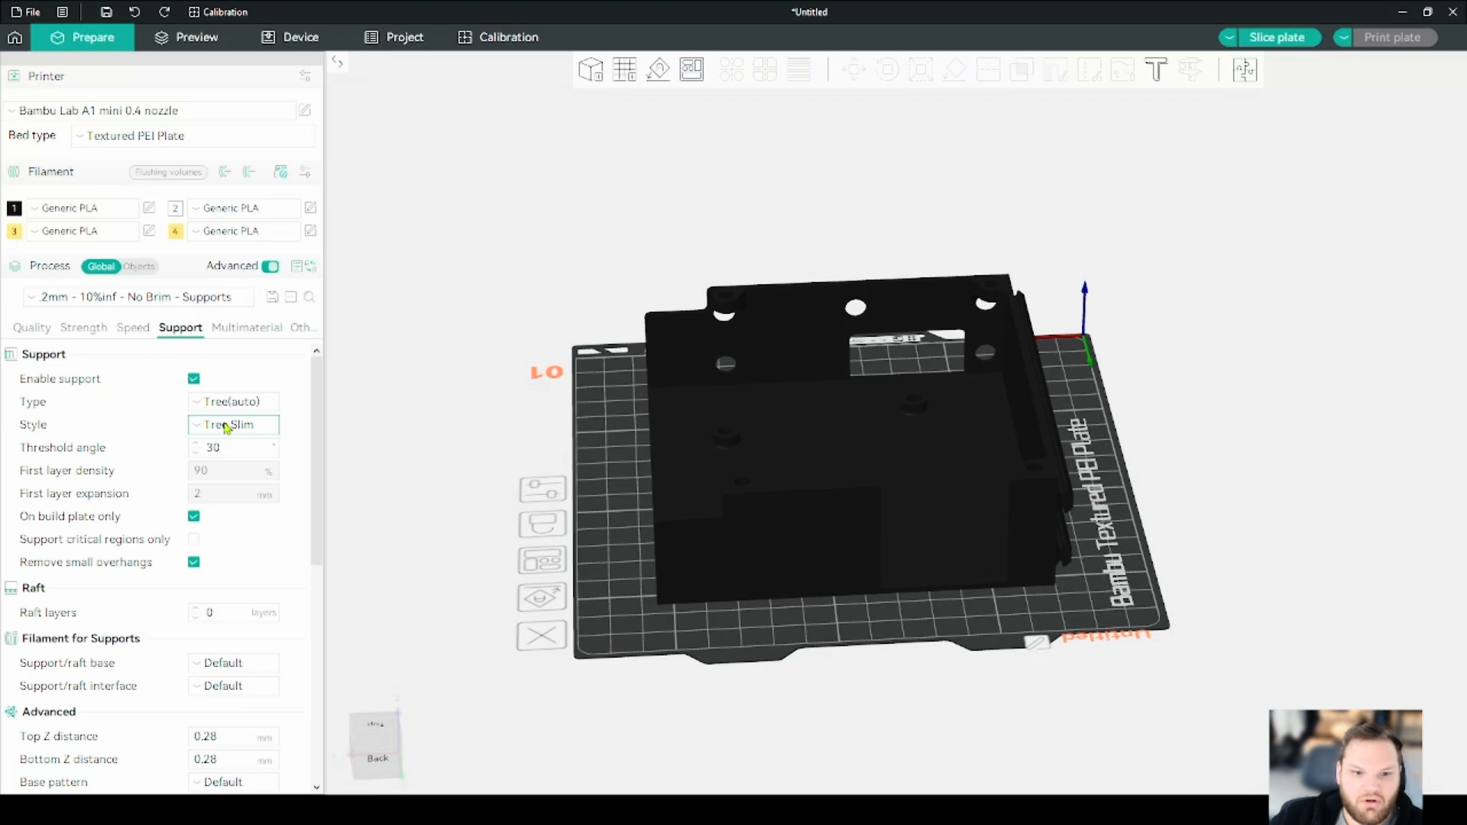
# - Change the support style from Tree Slim to Default (Grid/Organic)
pyautogui.click(232, 424)
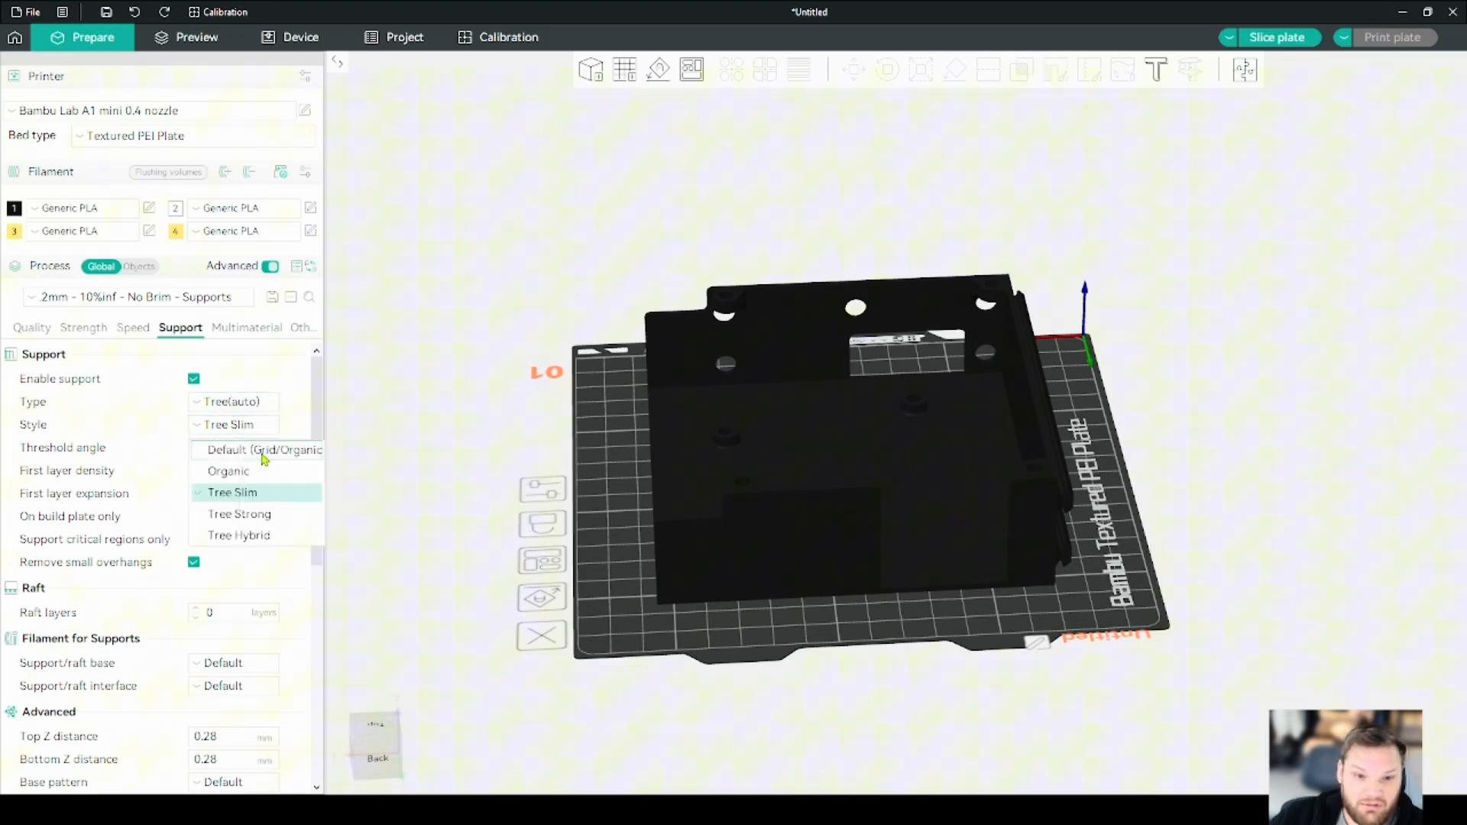
pyautogui.click(264, 450)
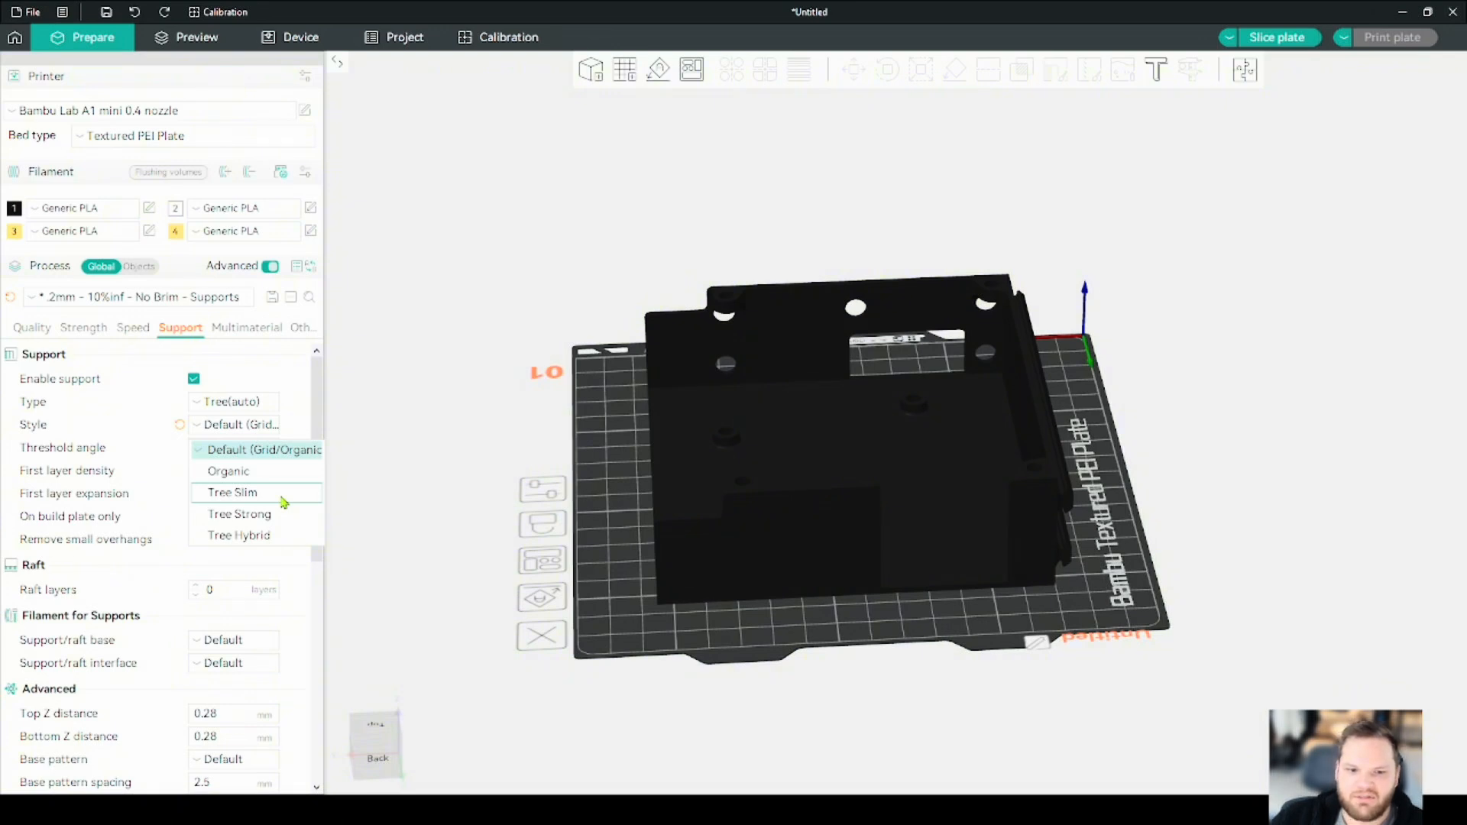
pyautogui.click(265, 450)
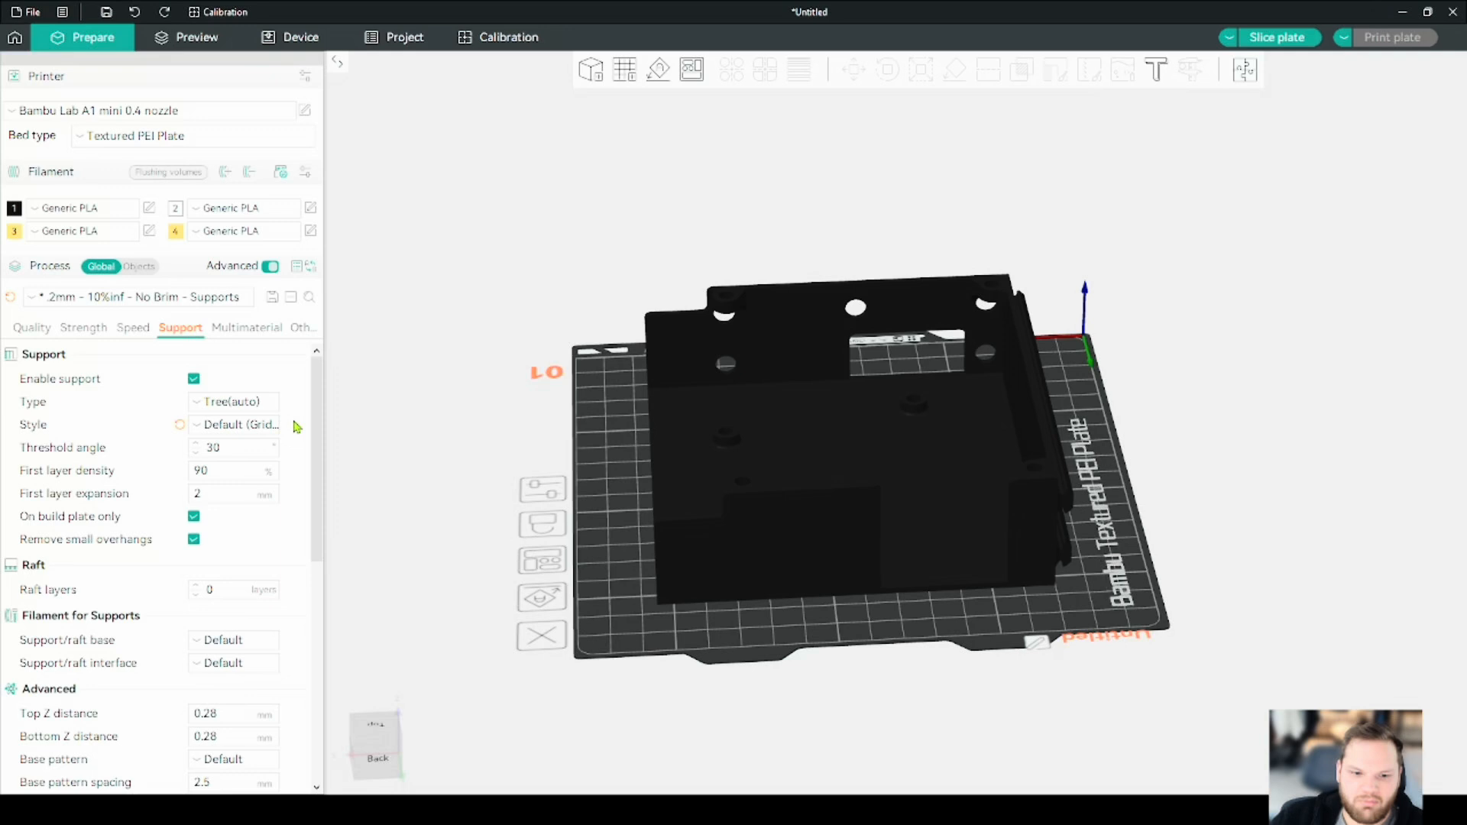
pyautogui.scroll(-3)
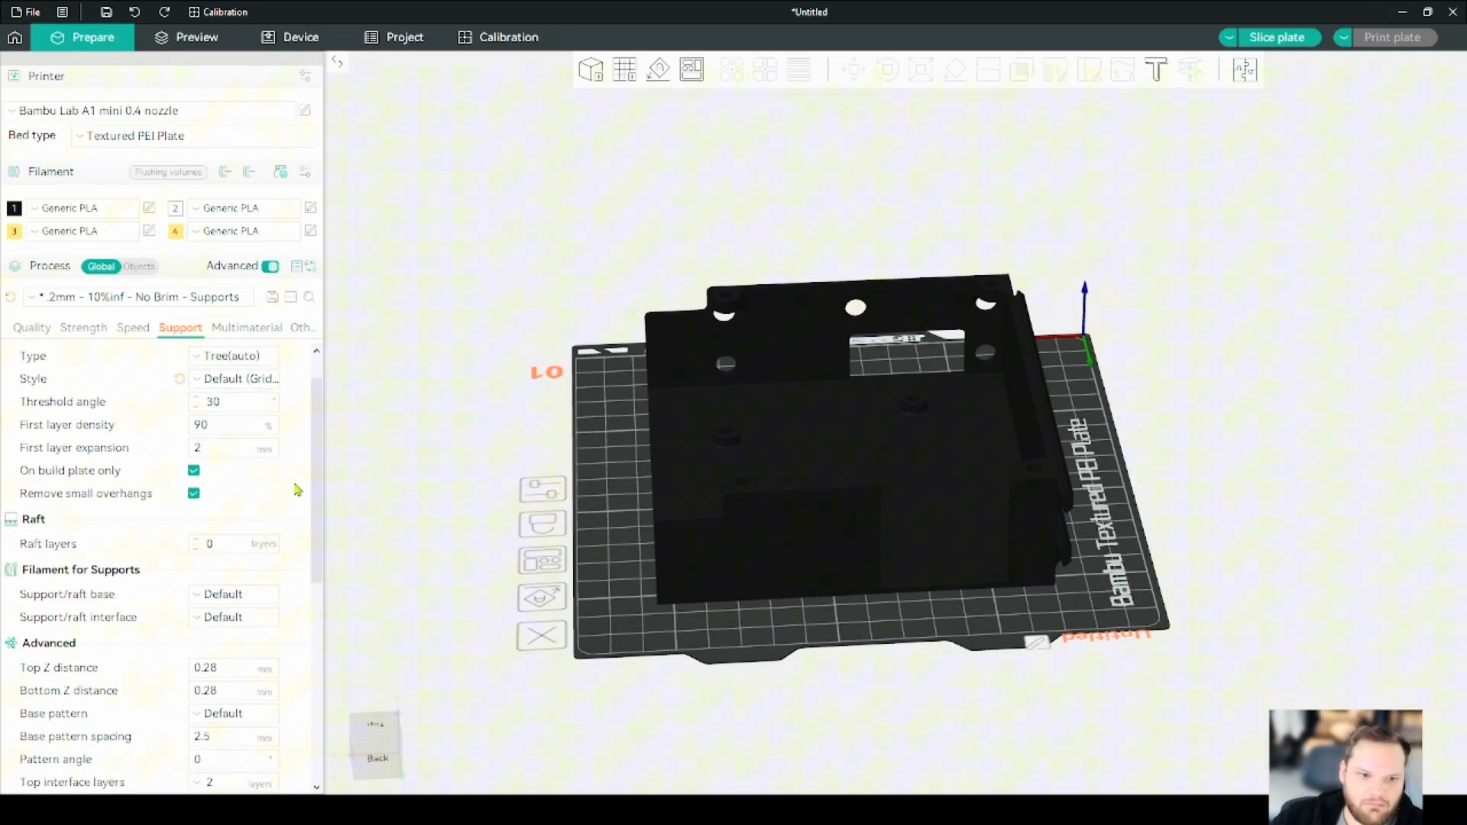
pyautogui.moveTo(126, 480)
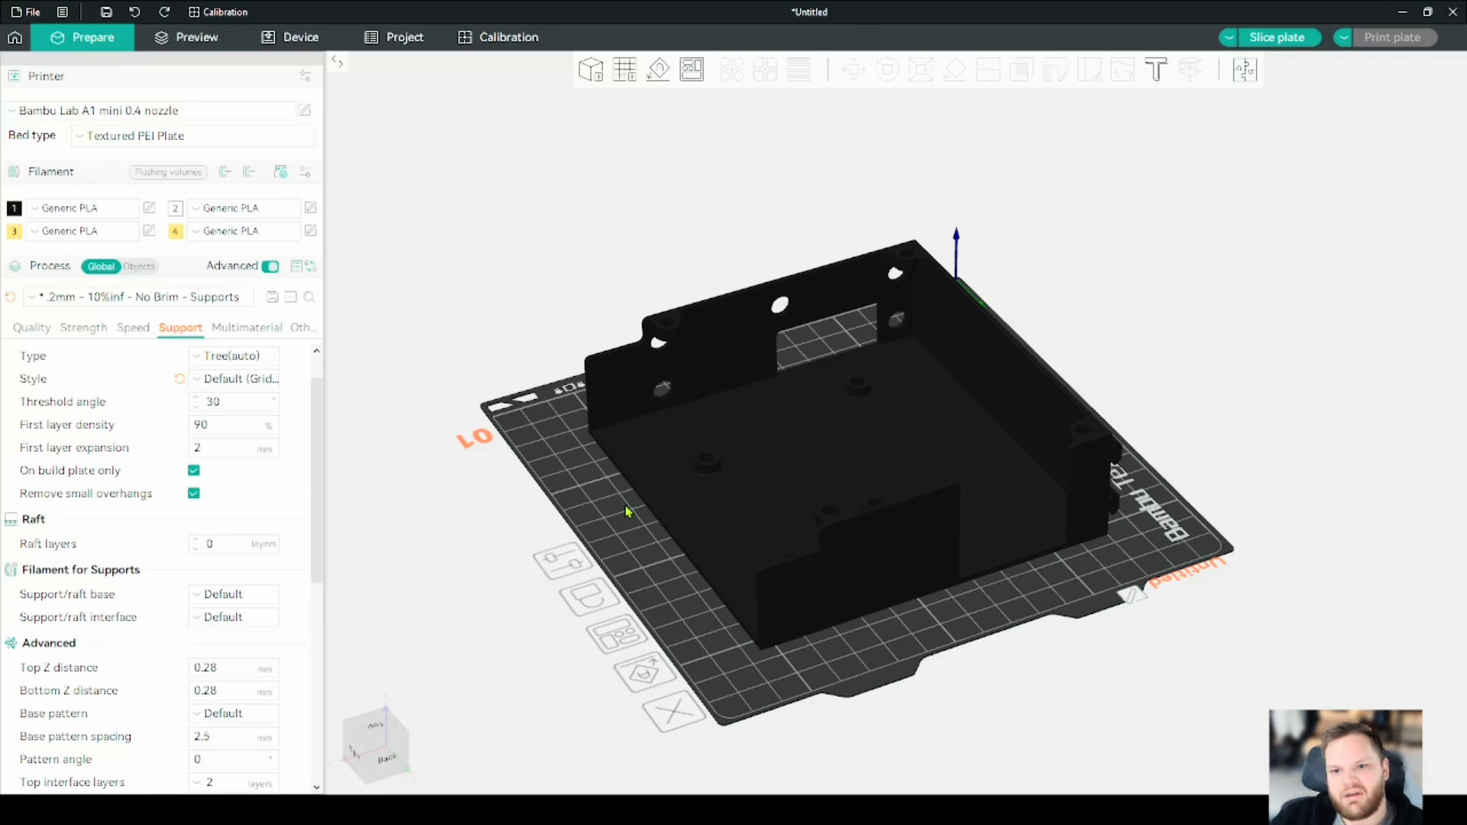
pyautogui.moveTo(800, 692)
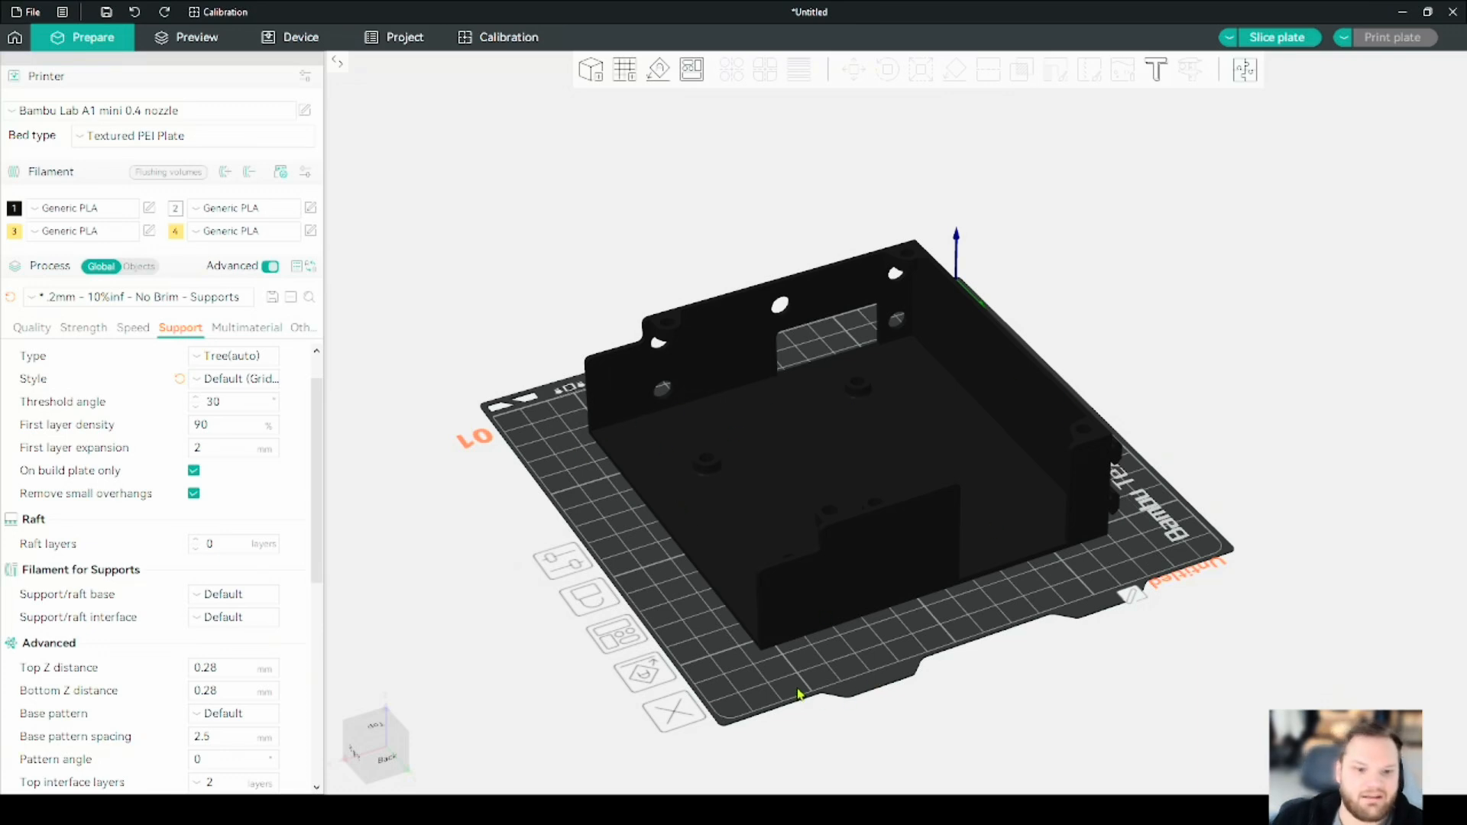
pyautogui.scroll(-3)
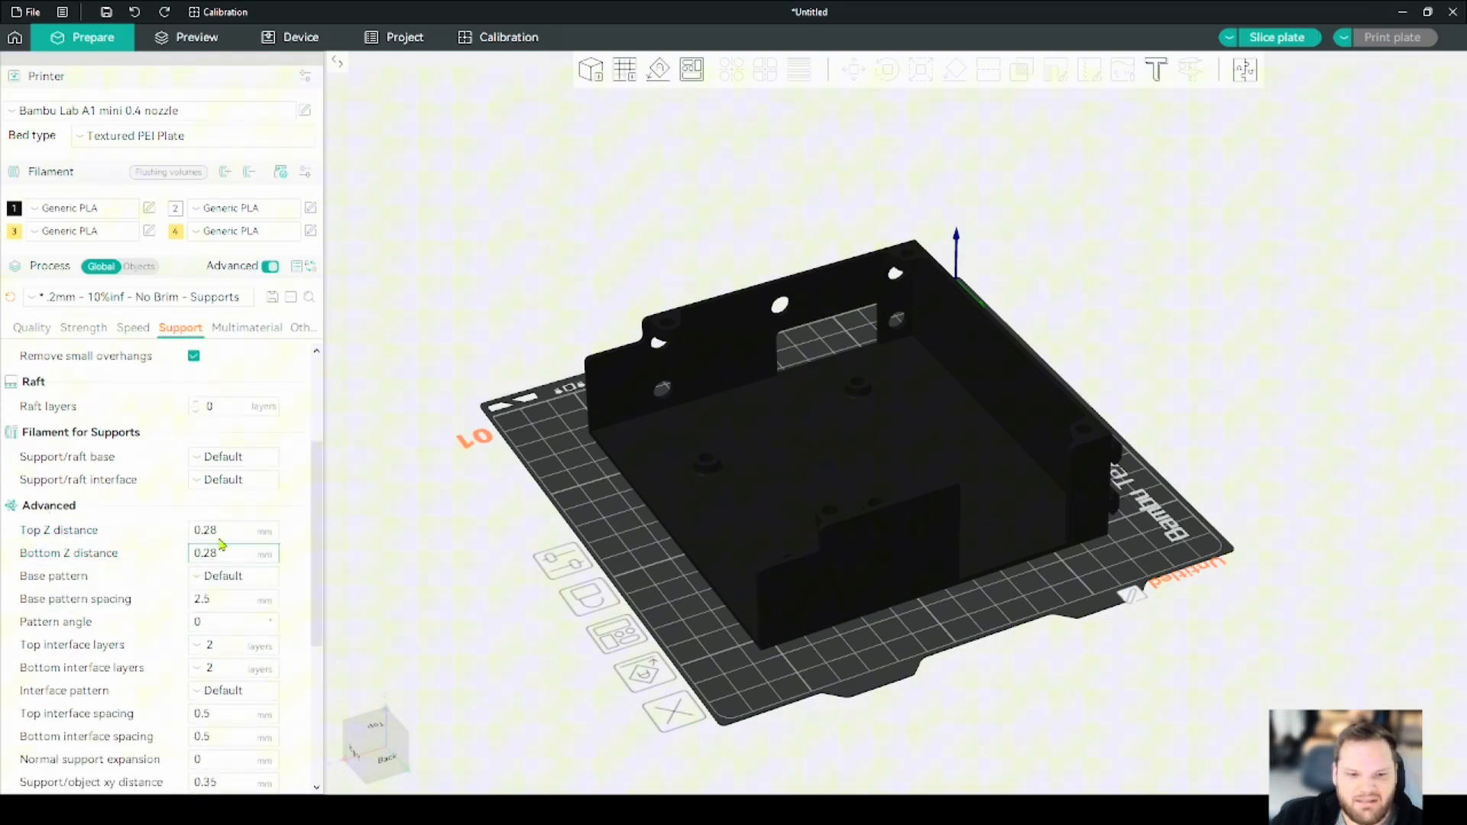
pyautogui.click(233, 530)
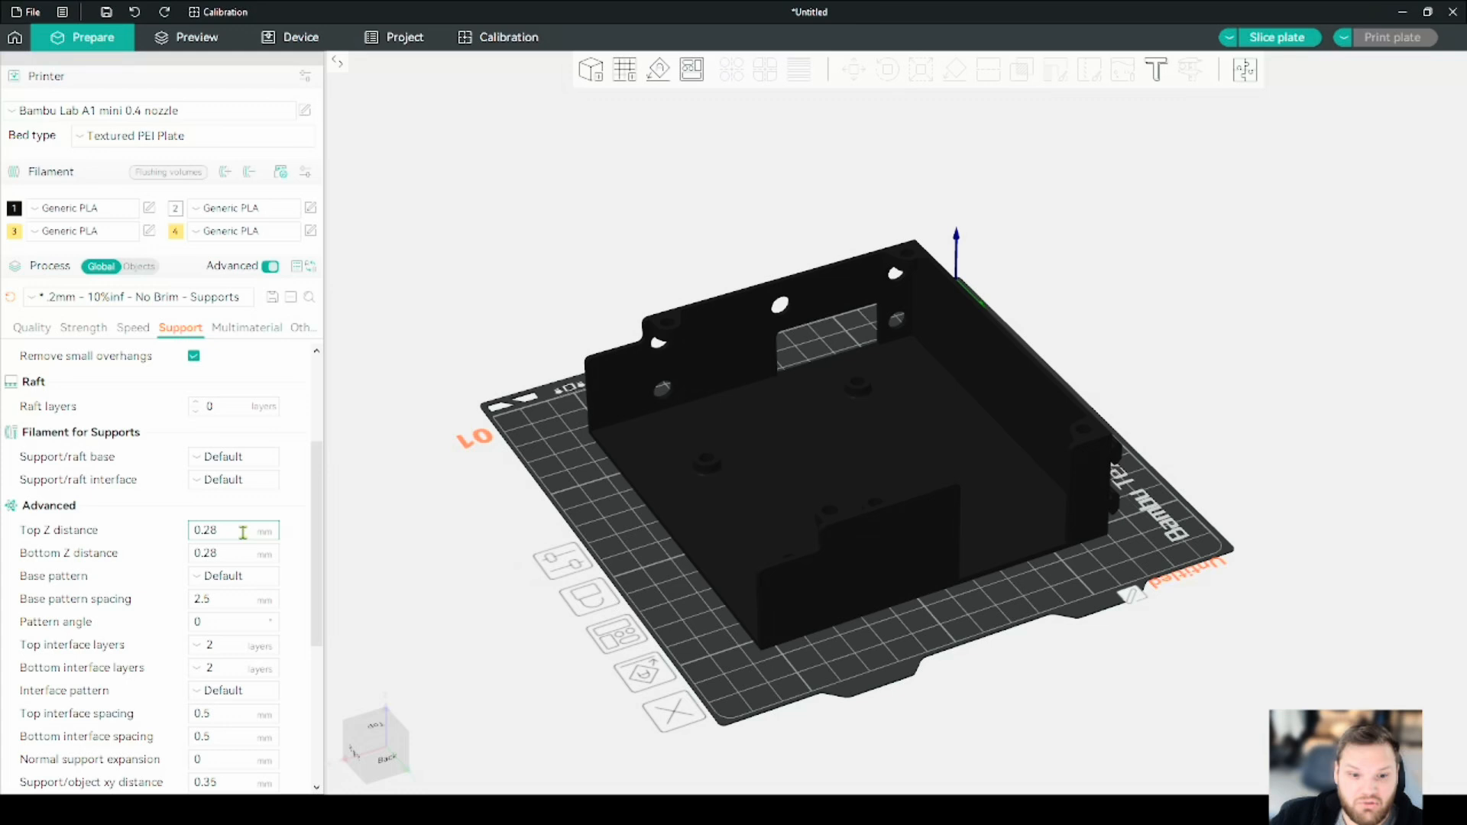
pyautogui.click(224, 530)
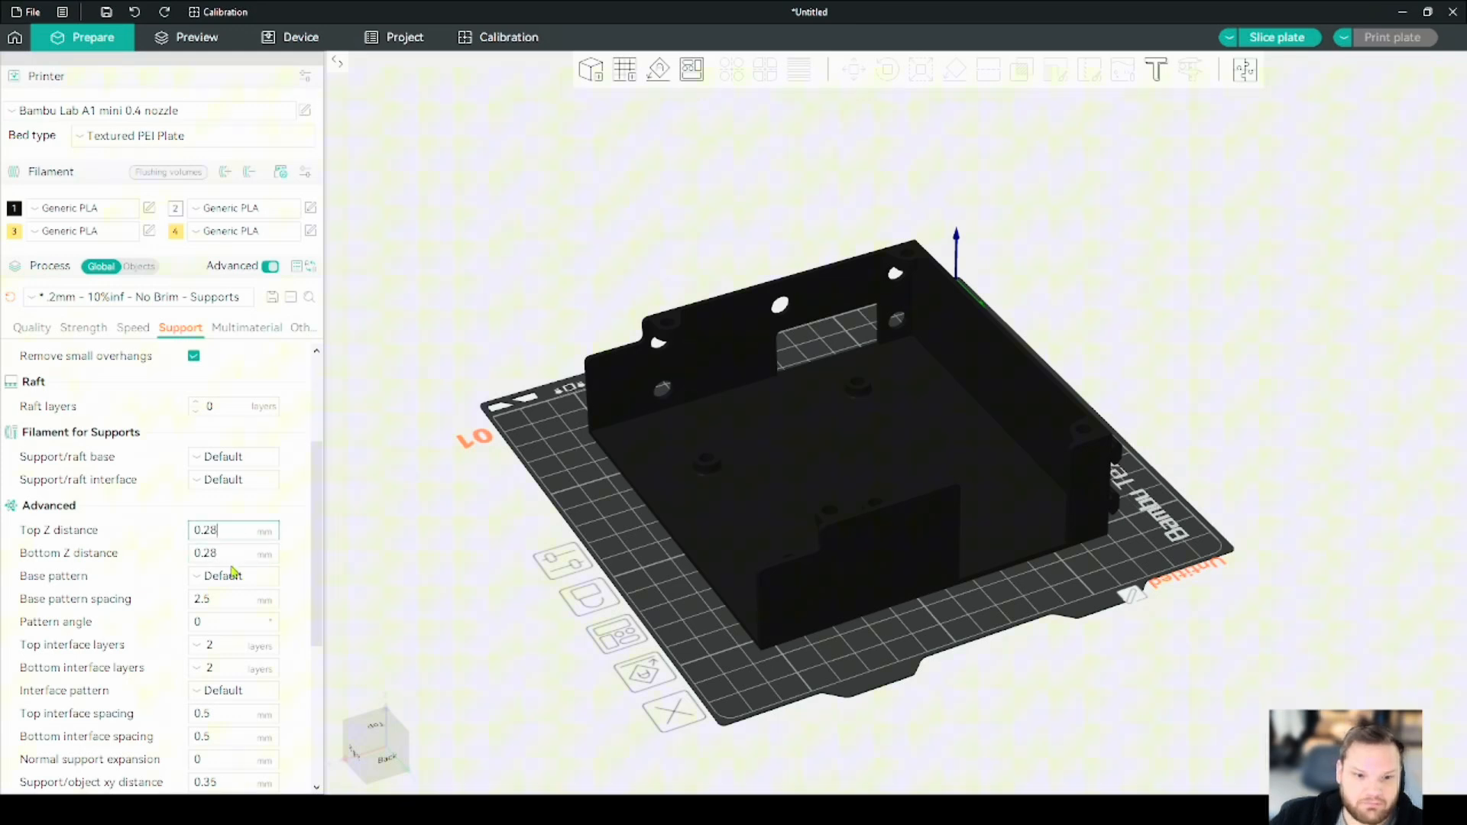
pyautogui.moveTo(253, 514)
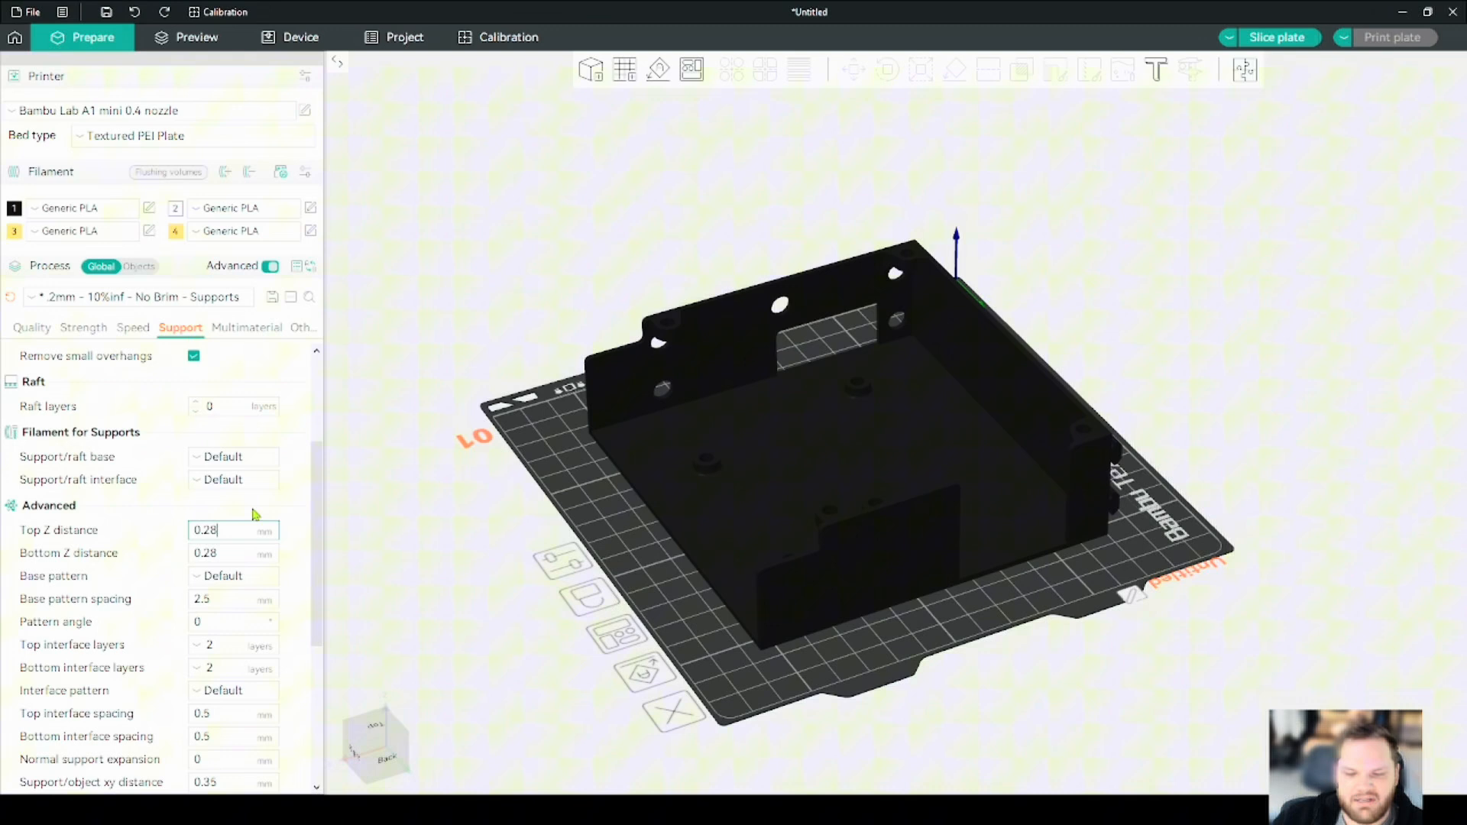
pyautogui.scroll(3)
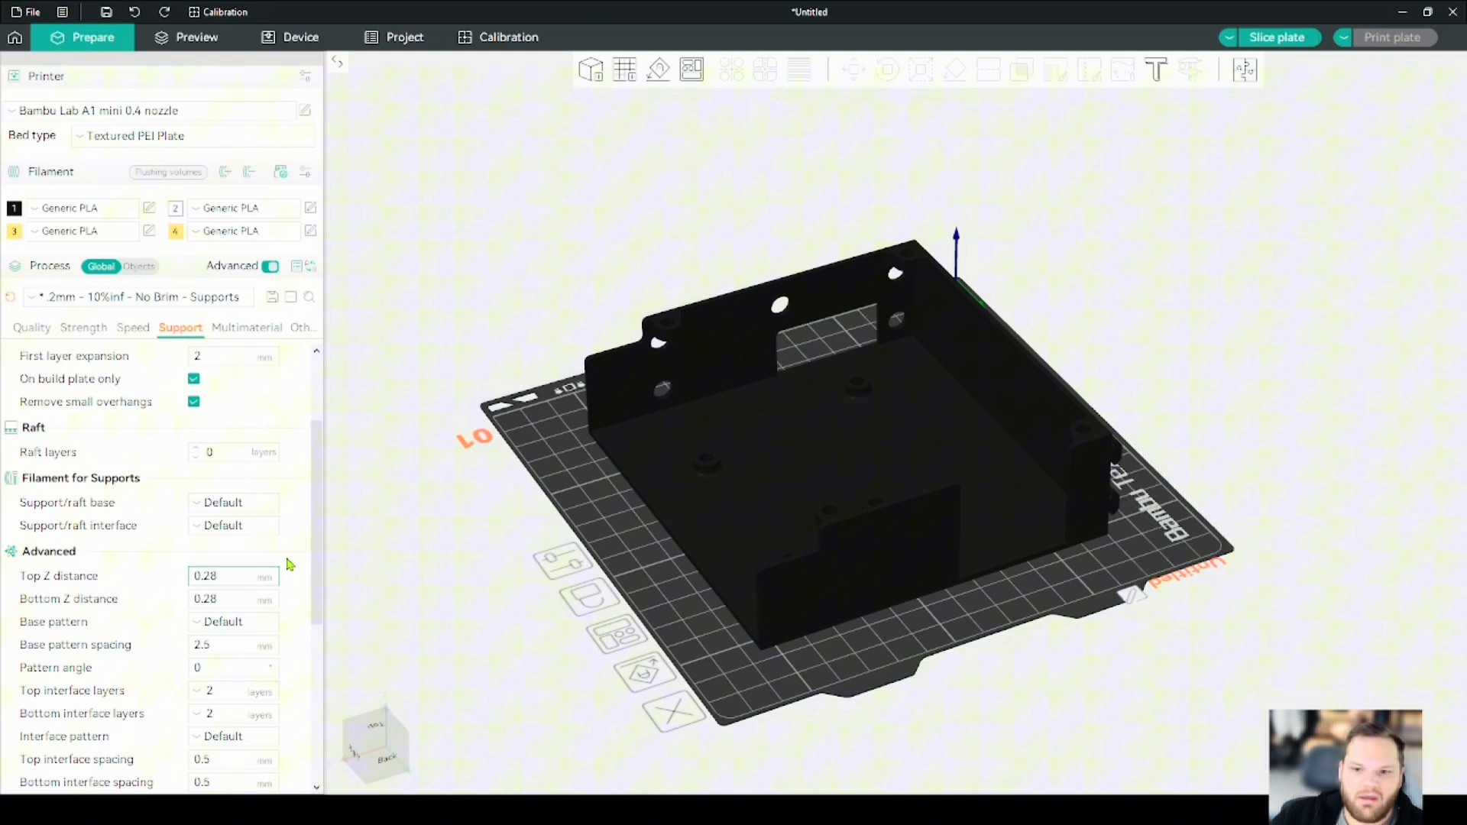
pyautogui.scroll(3)
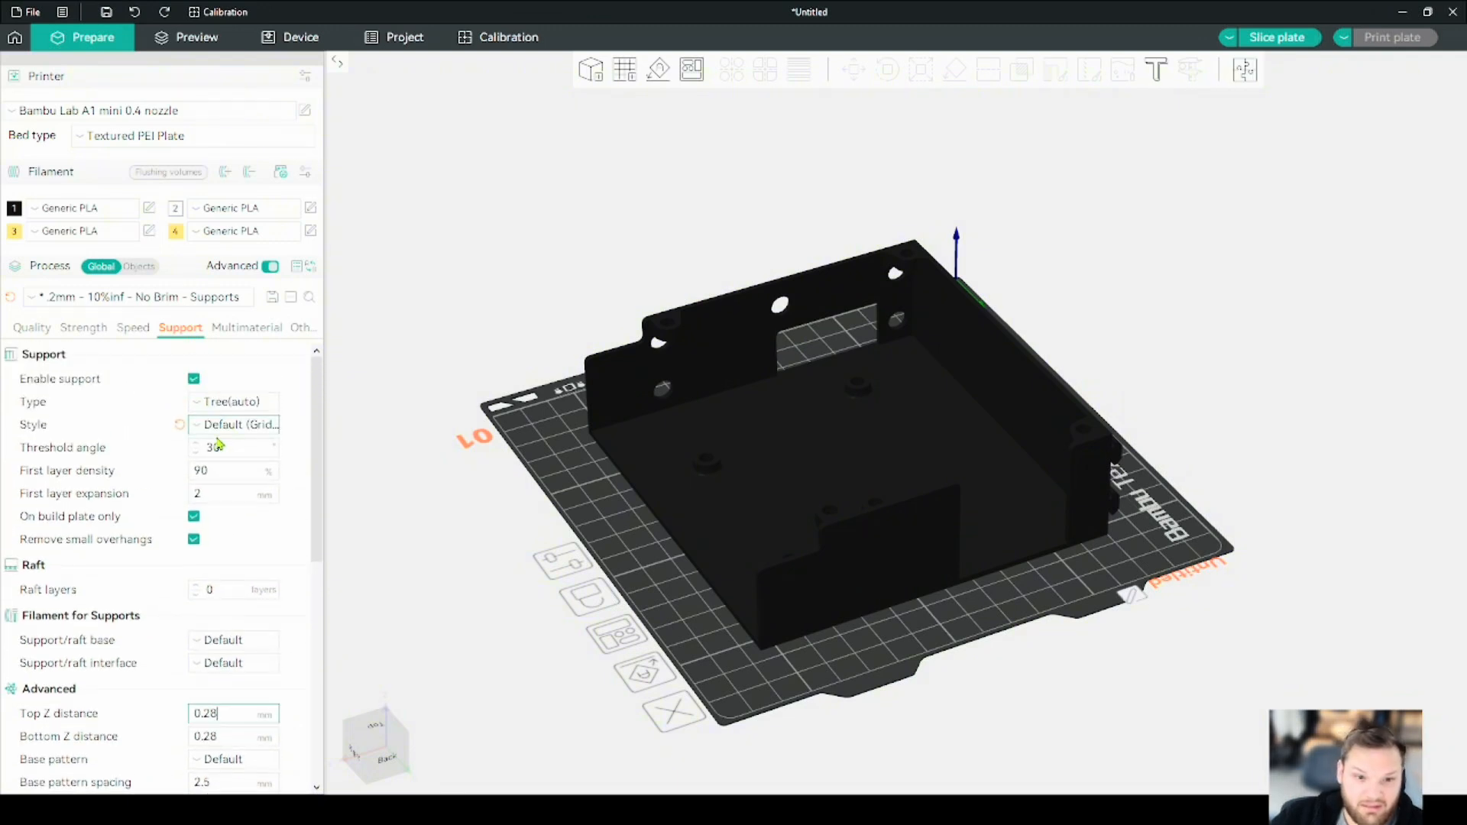
pyautogui.scroll(-3)
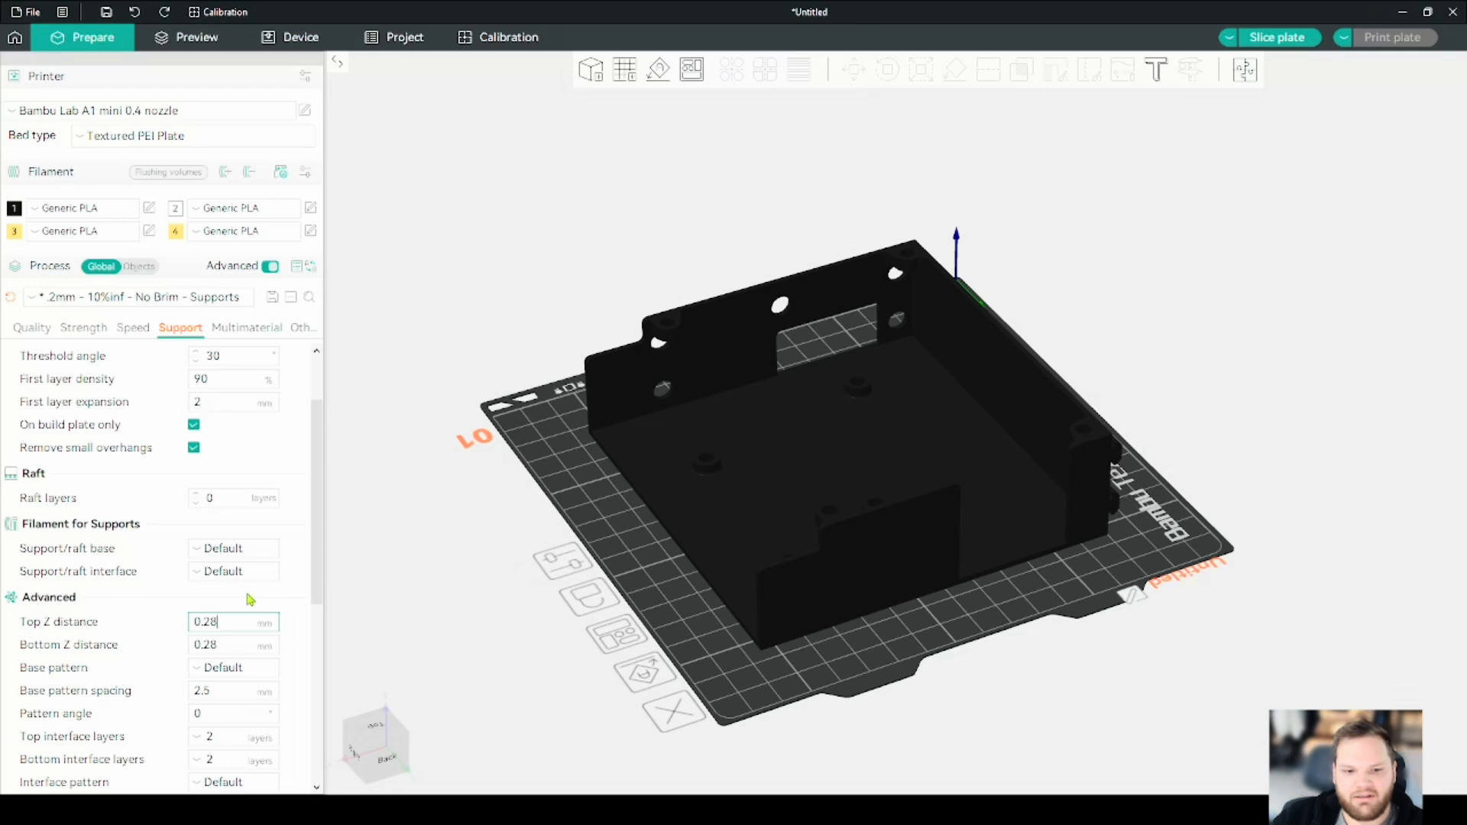
pyautogui.scroll(3)
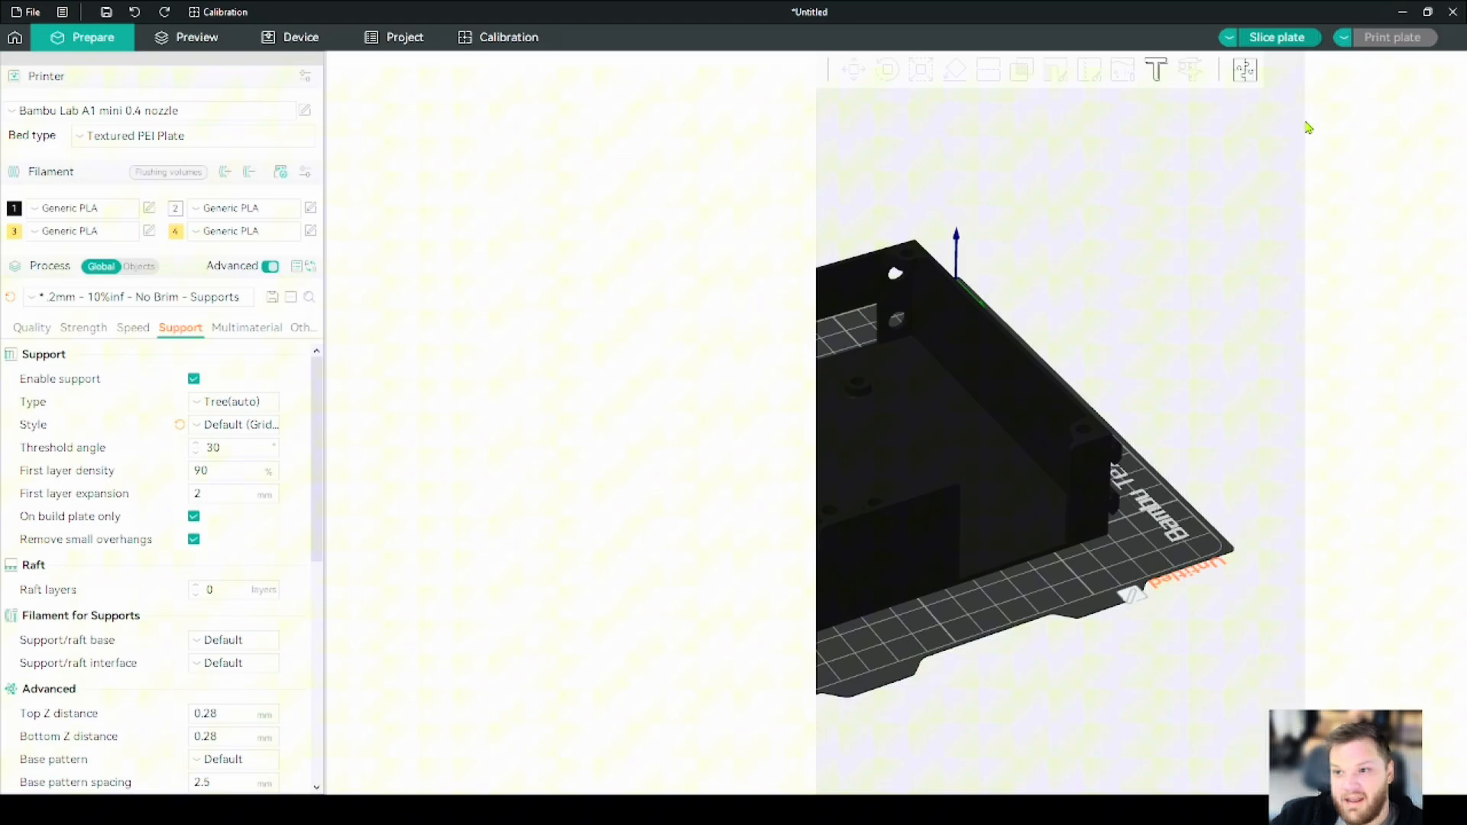
# - Slice with tree supports, then switch to Normal(auto) supports and re-slice (2h3m, 70.62 g)
pyautogui.click(1276, 38)
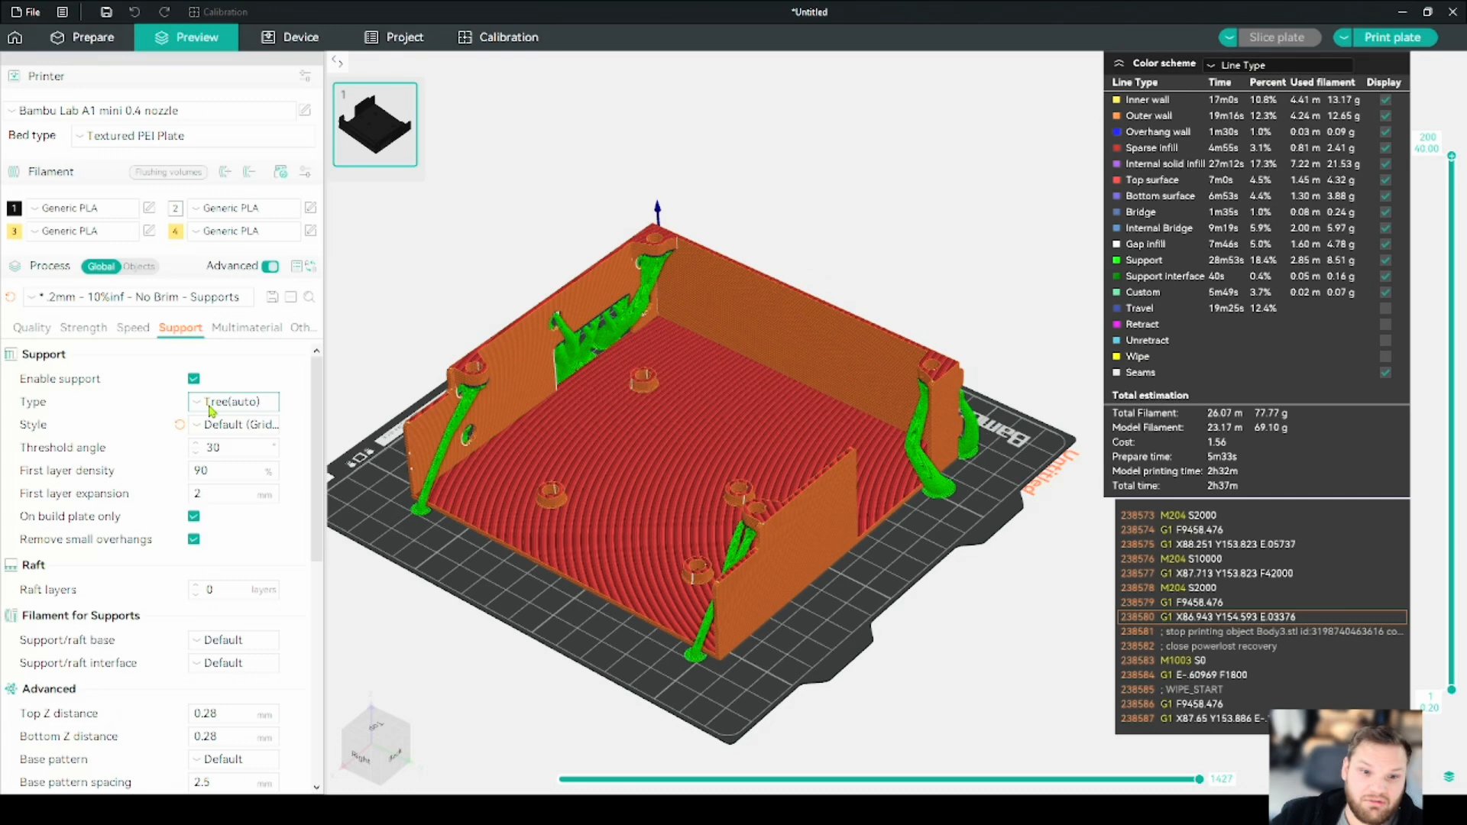
pyautogui.click(233, 401)
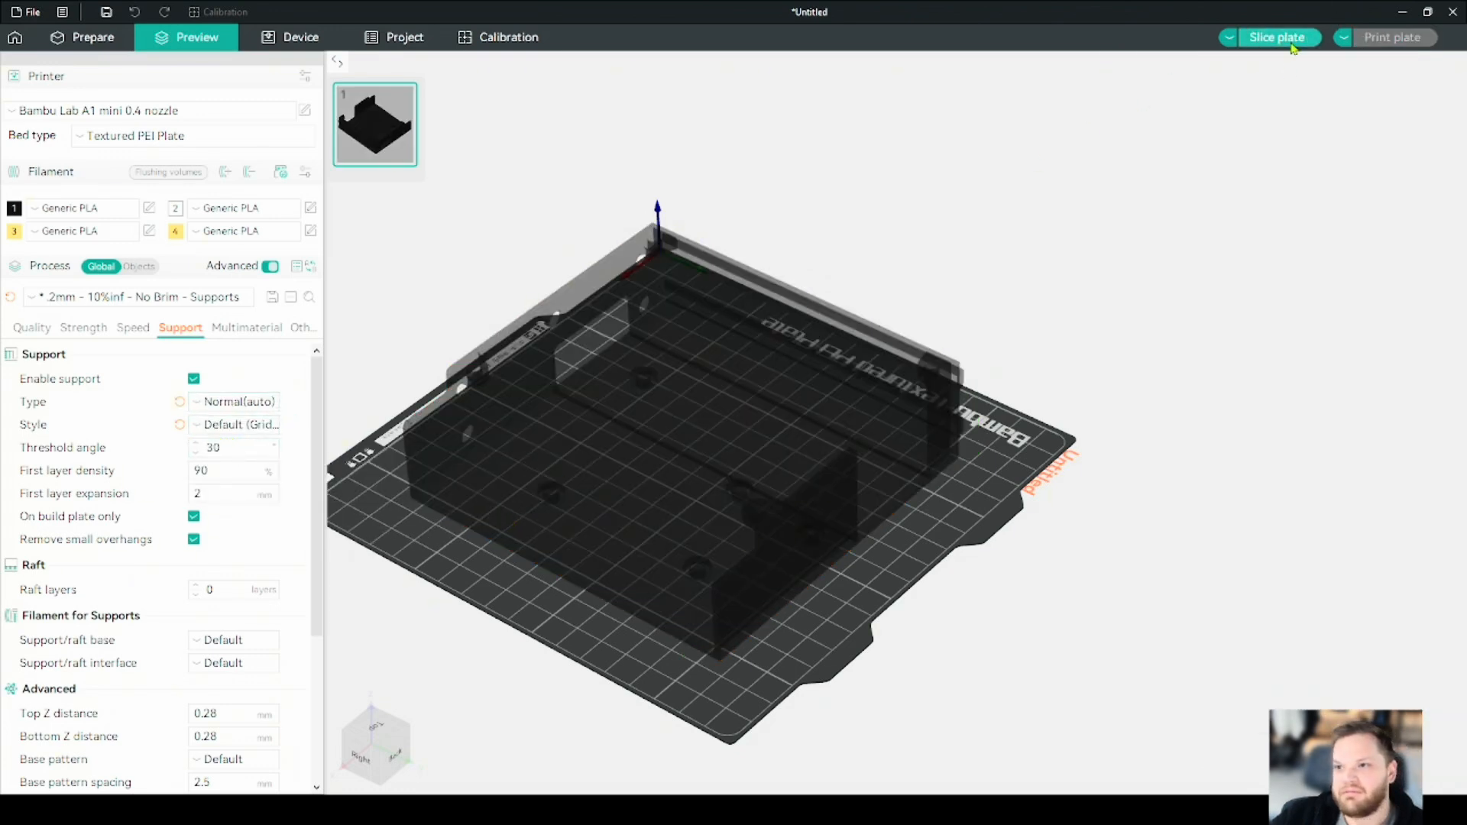
pyautogui.click(1276, 37)
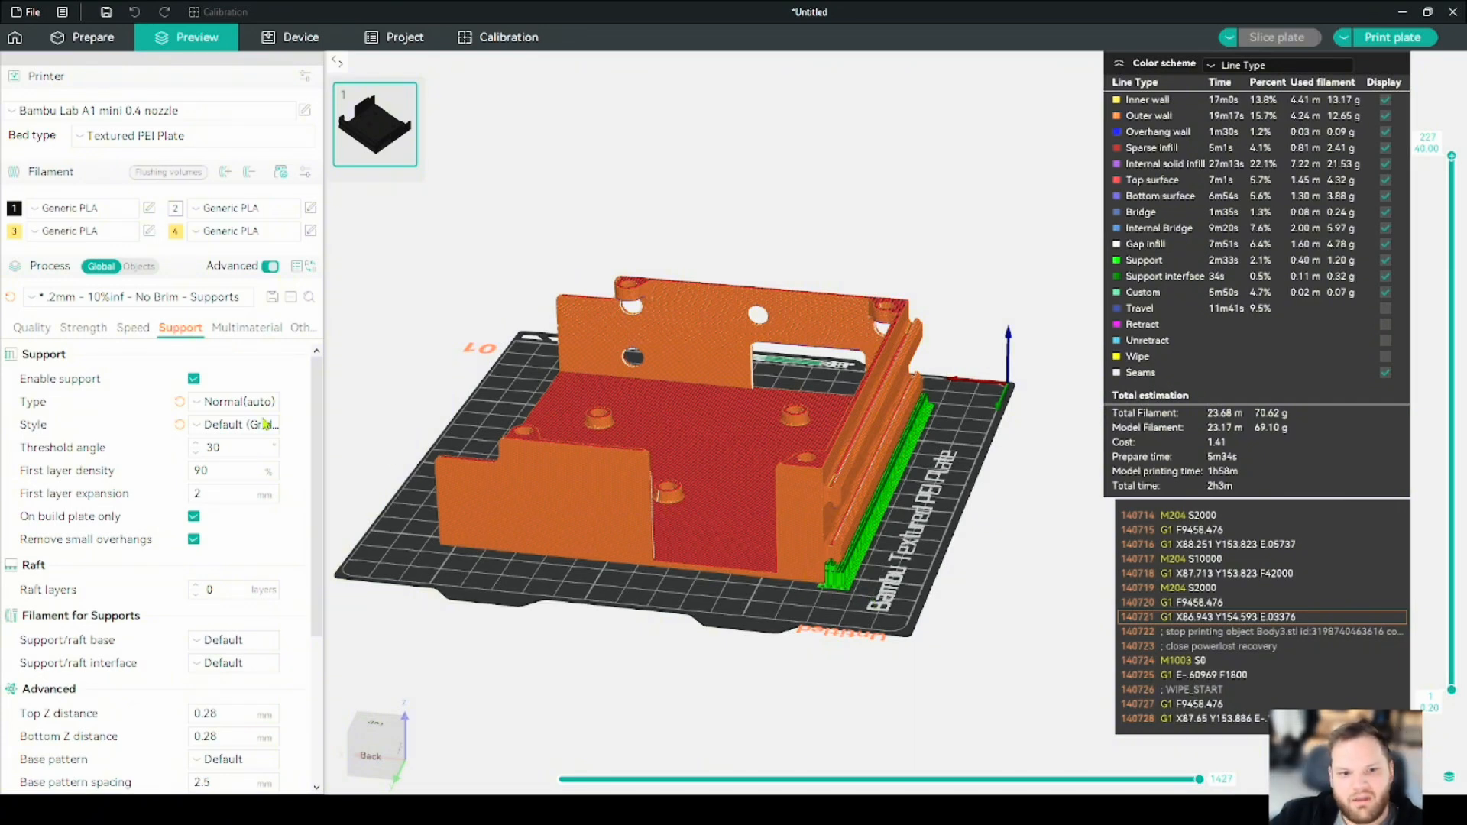
# - Set the support type back to Tree(auto) and re-slice the plate
pyautogui.click(234, 401)
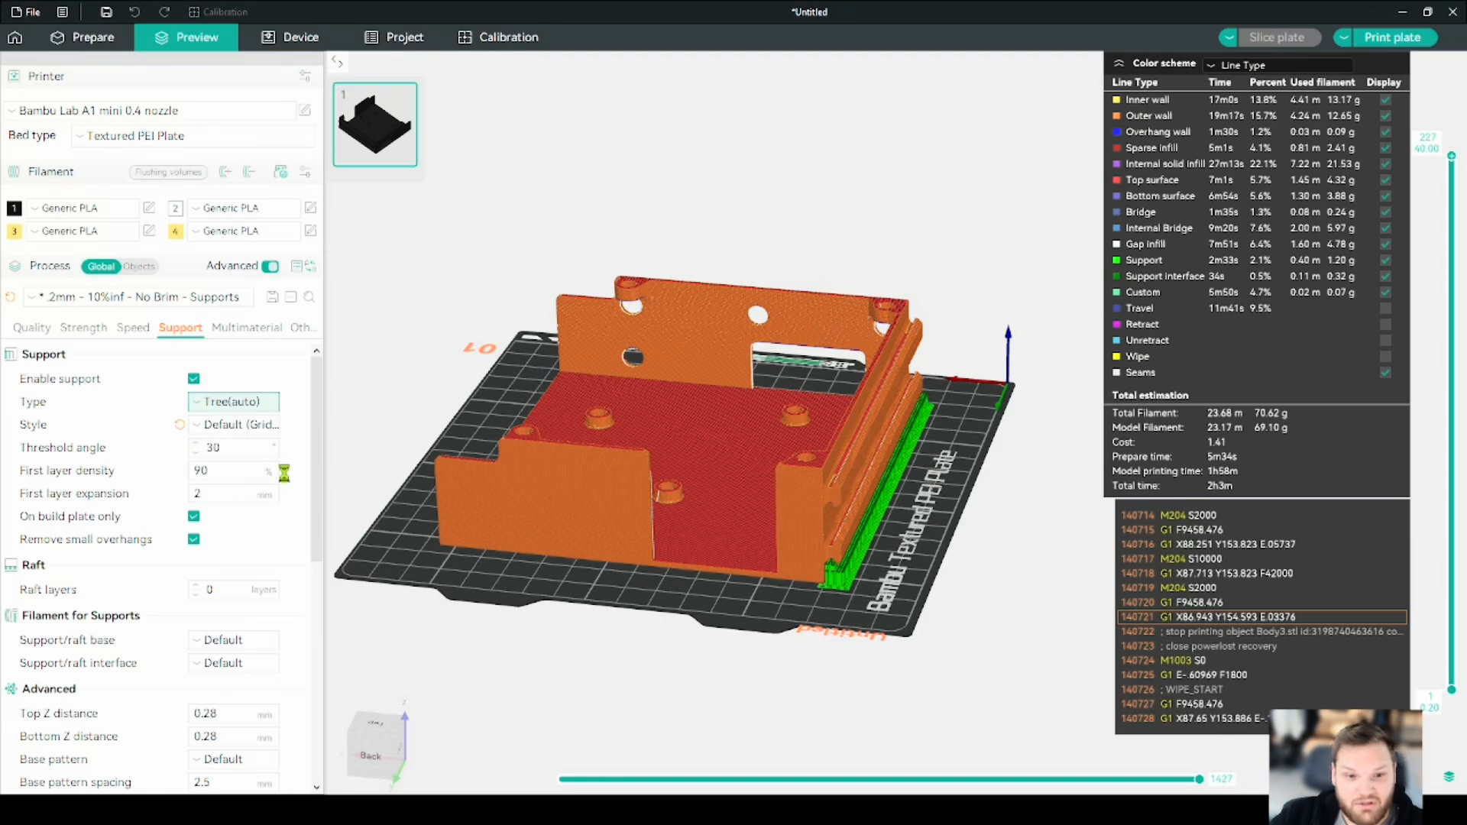
pyautogui.click(1276, 37)
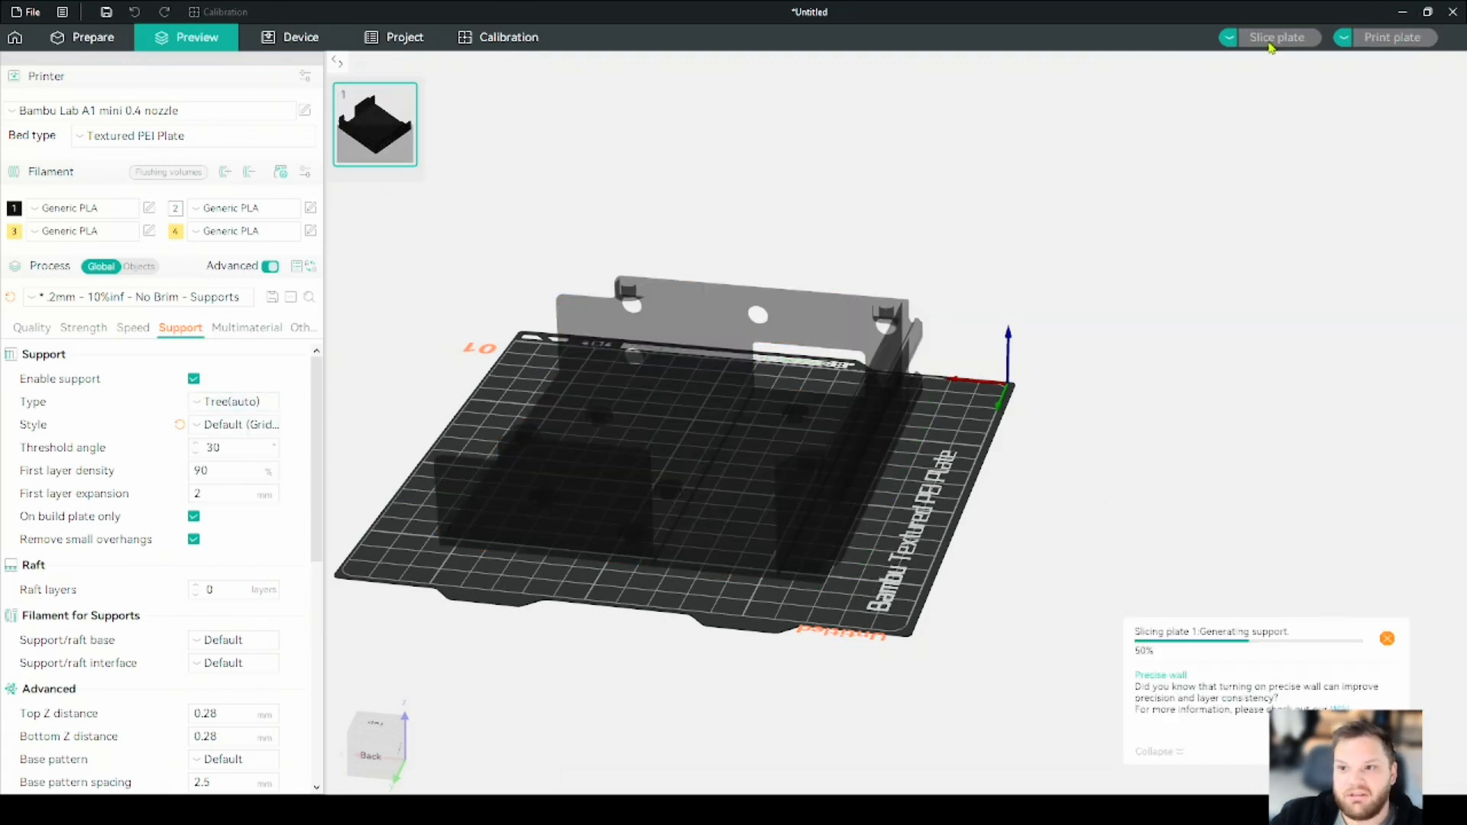